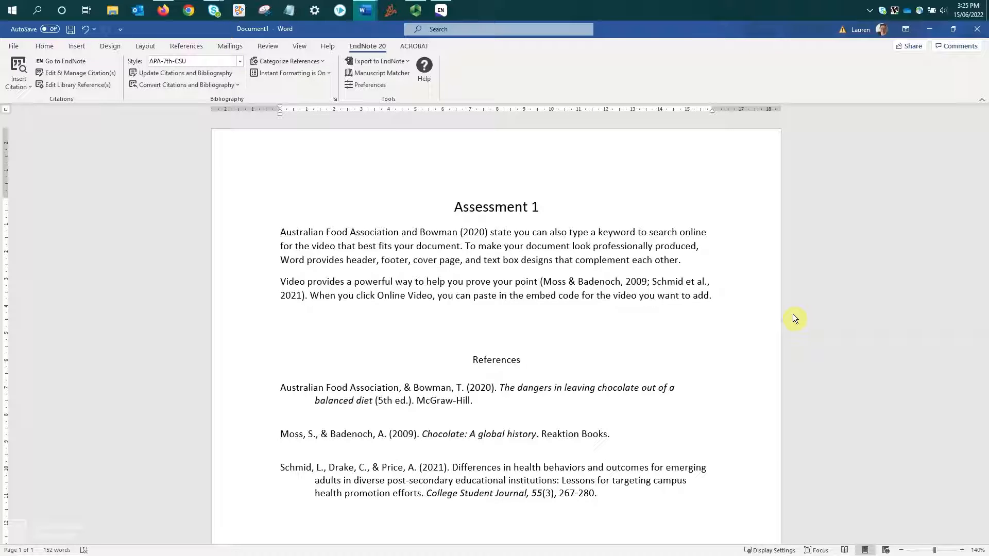
# Select the (Moss & Badenoch, 2009; Schmid et al., 2021) citation in paragraph two.
pyautogui.click(281, 317)
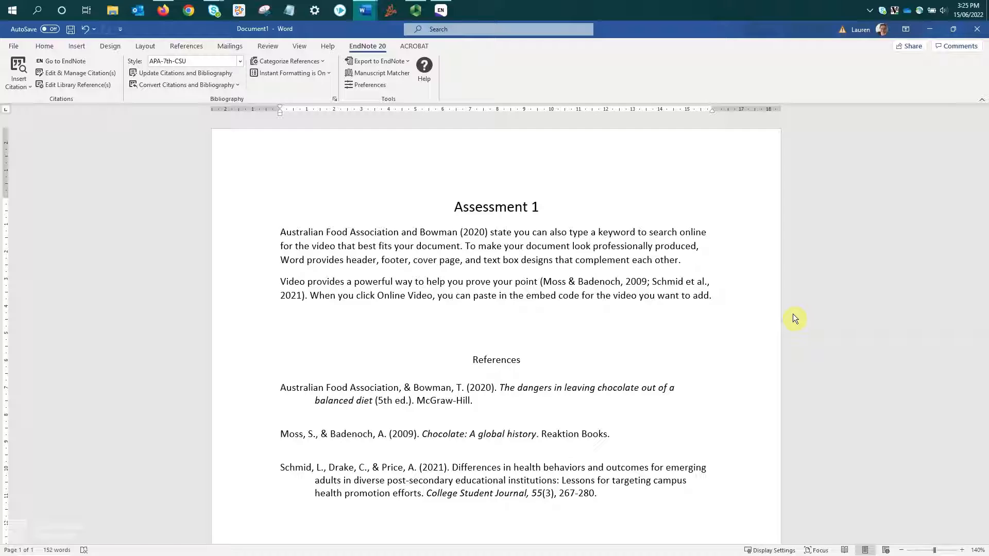
pyautogui.moveTo(818, 281)
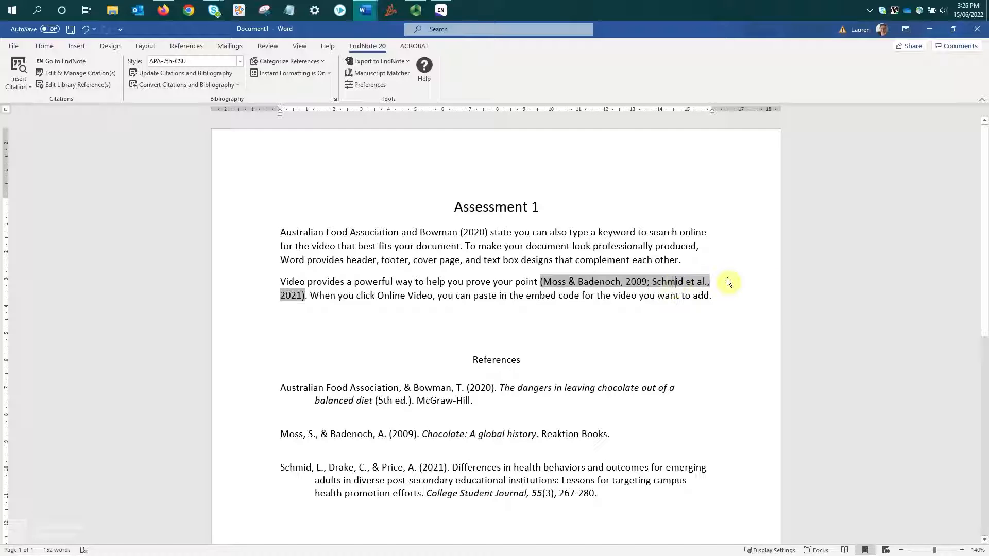
pyautogui.moveTo(716, 290)
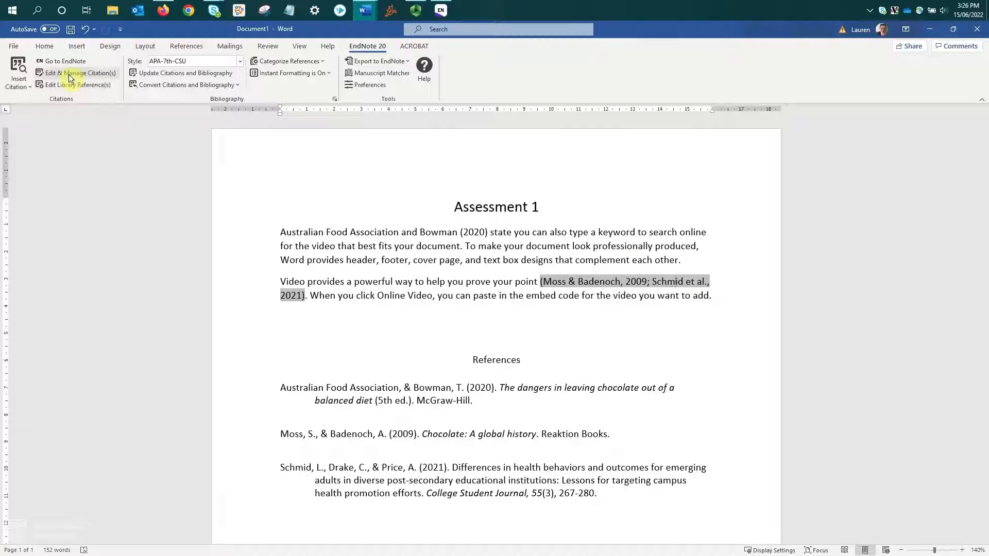
# Remove the Schmid, 2021 citation through EndNote's Edit & Manage Citation(s) dialog.
pyautogui.click(82, 72)
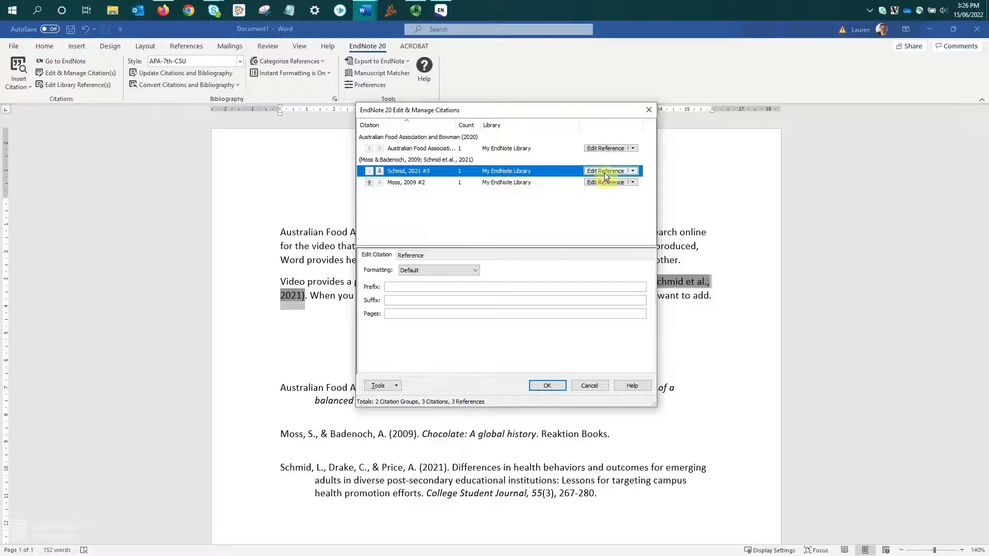
pyautogui.click(632, 172)
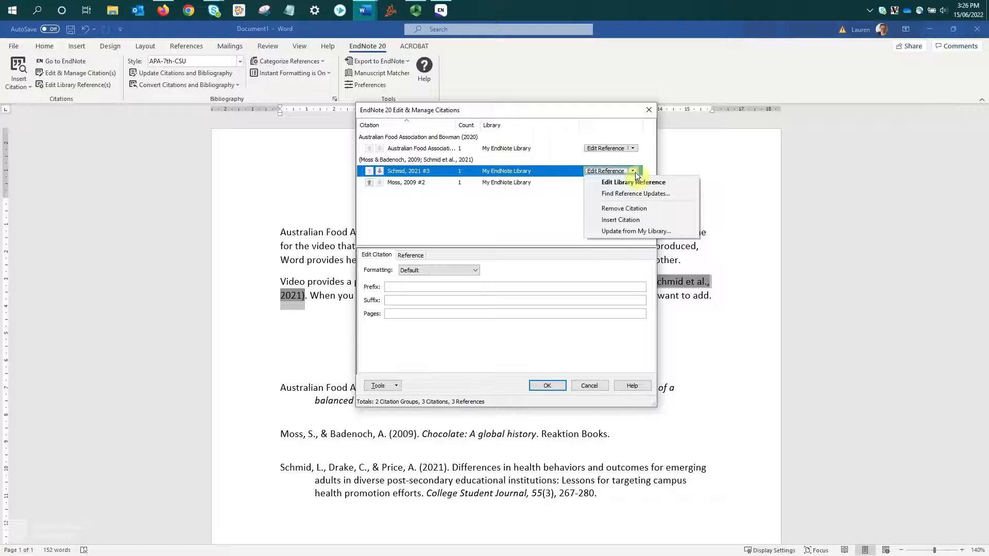
pyautogui.moveTo(624, 208)
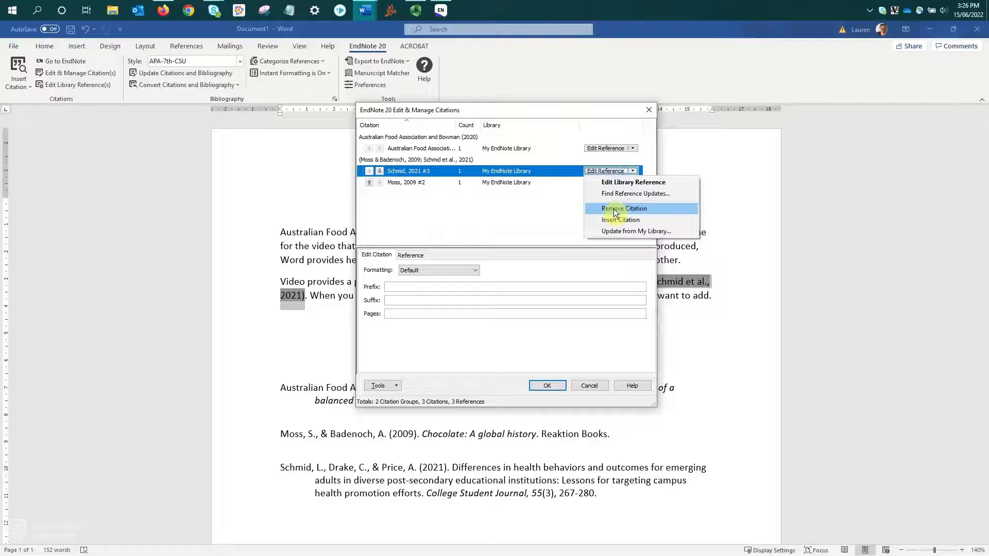
pyautogui.click(624, 208)
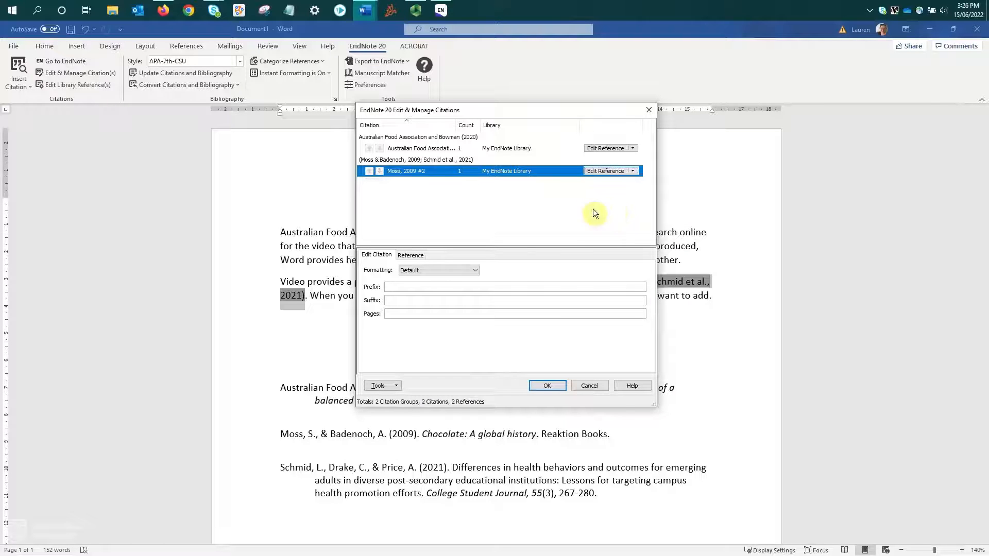
pyautogui.moveTo(563, 194)
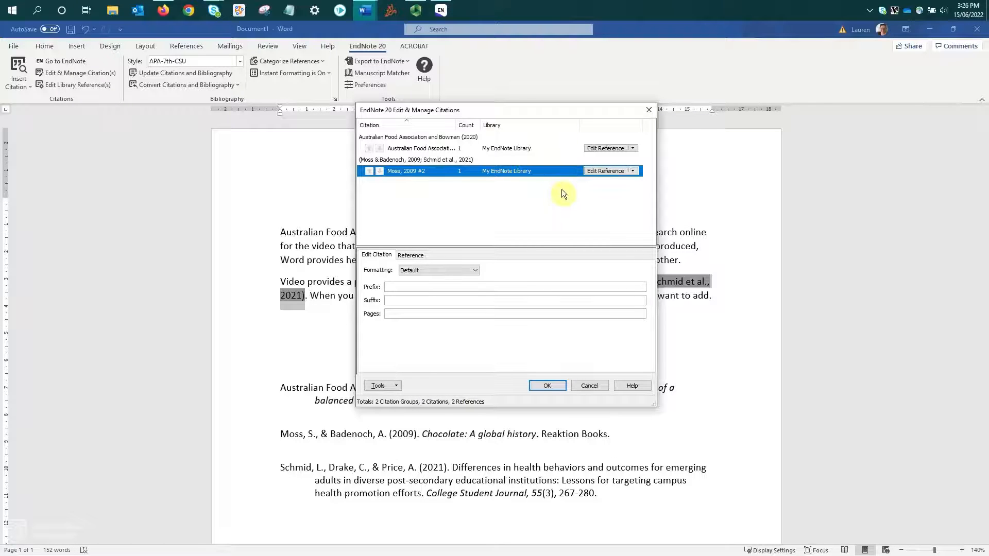
pyautogui.moveTo(556, 365)
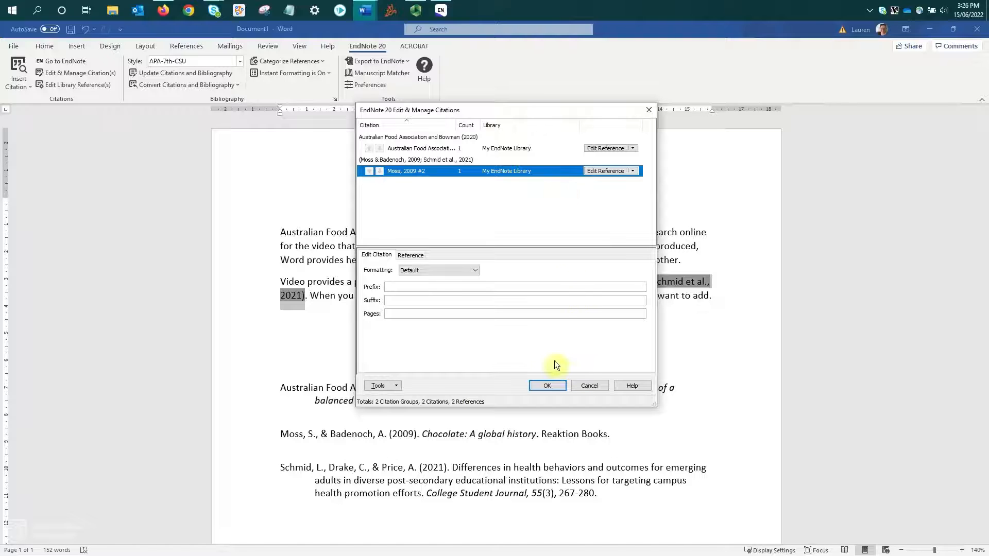
pyautogui.click(546, 386)
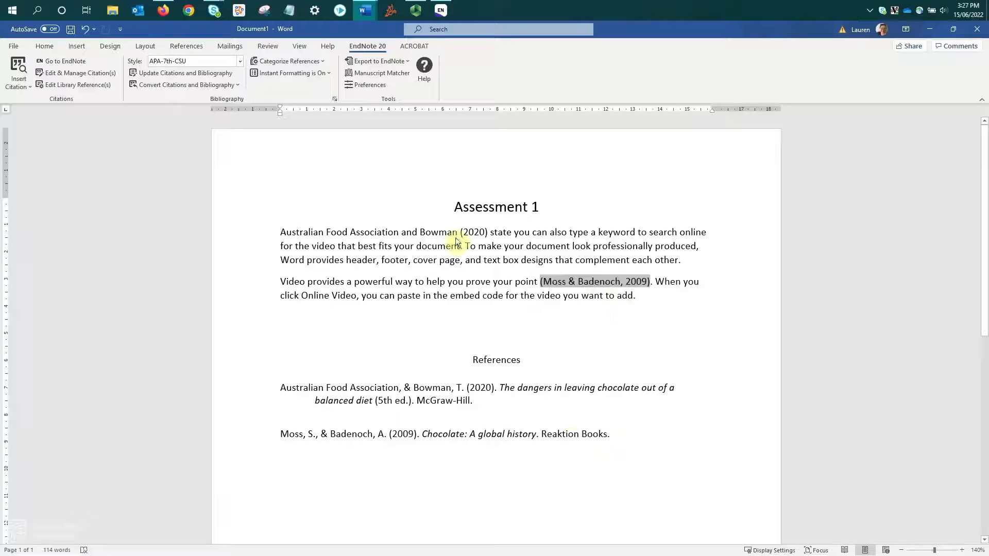
pyautogui.moveTo(81, 73)
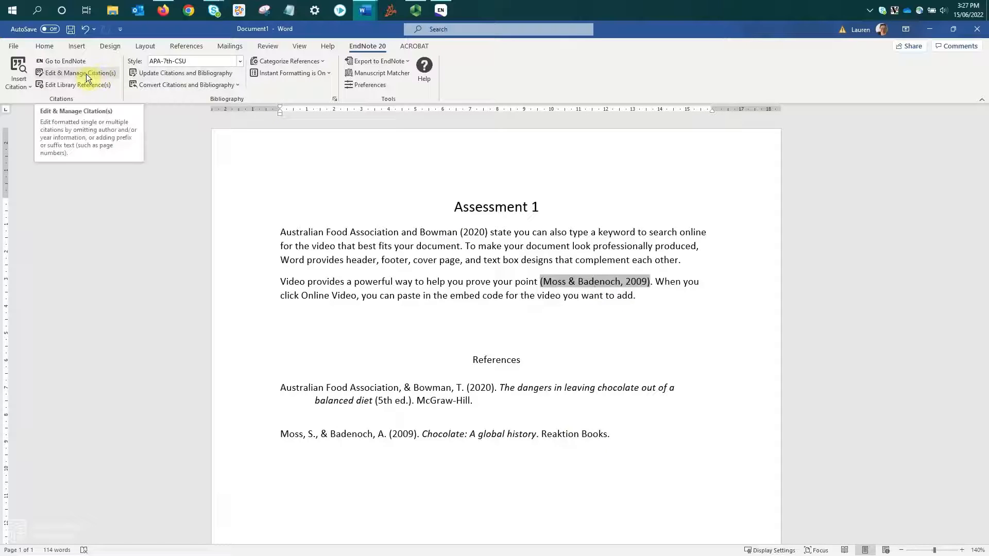
# Enter page 3 for the Moss, 2009 citation in Edit & Manage Citation(s).
pyautogui.click(80, 73)
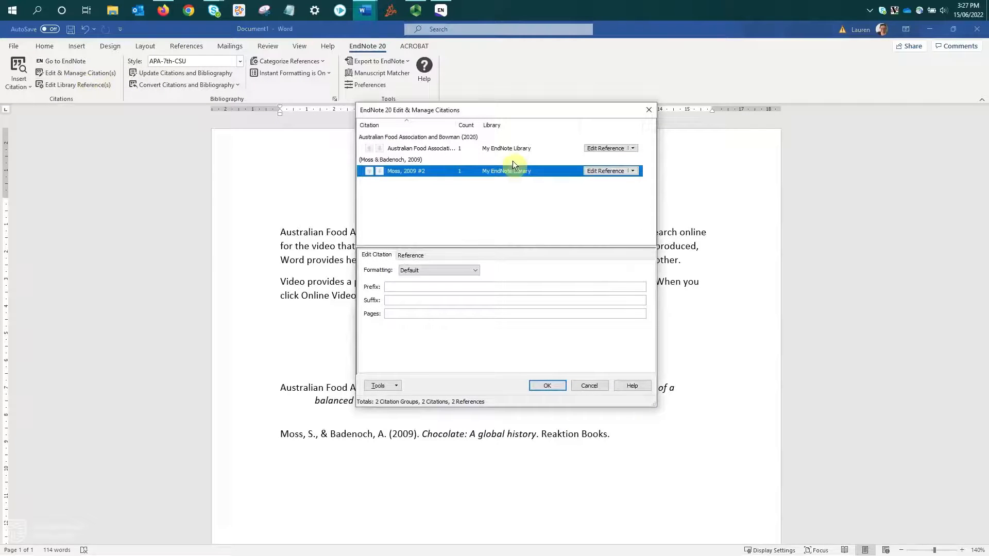
pyautogui.moveTo(538, 177)
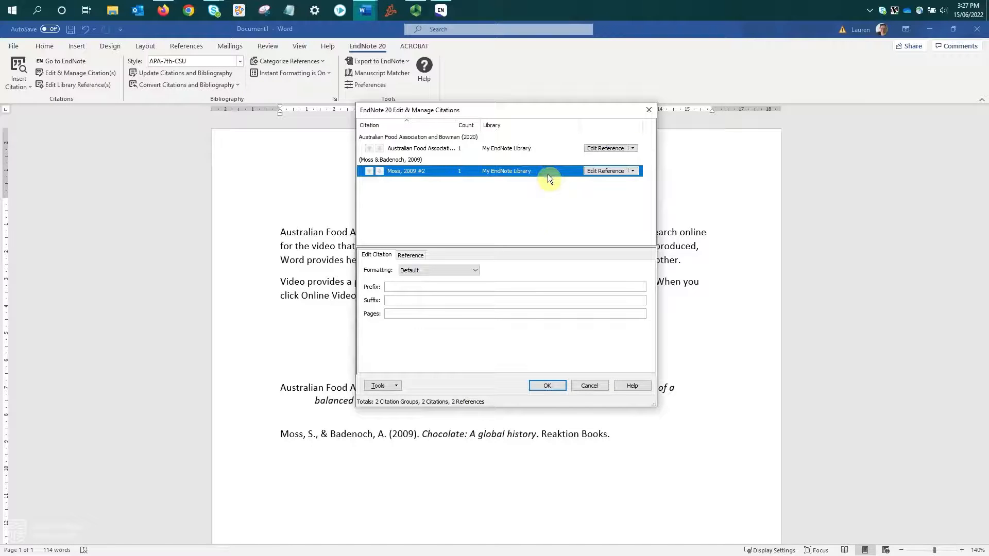
pyautogui.moveTo(536, 272)
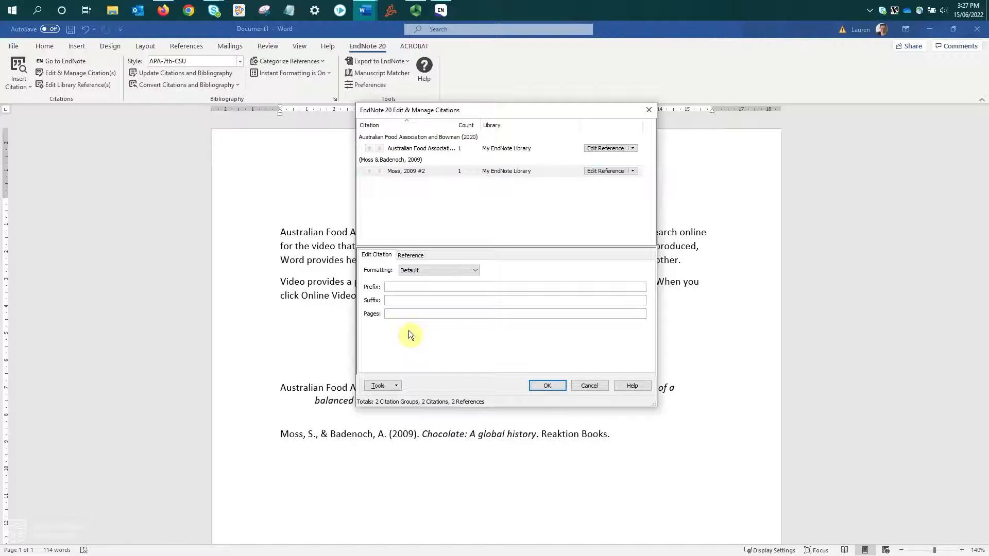
pyautogui.write('3')
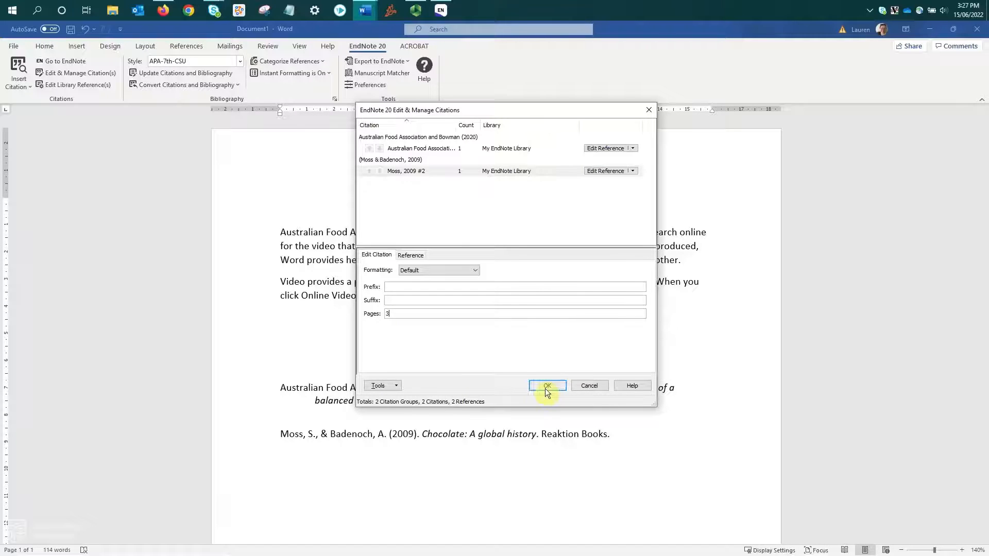
pyautogui.click(547, 385)
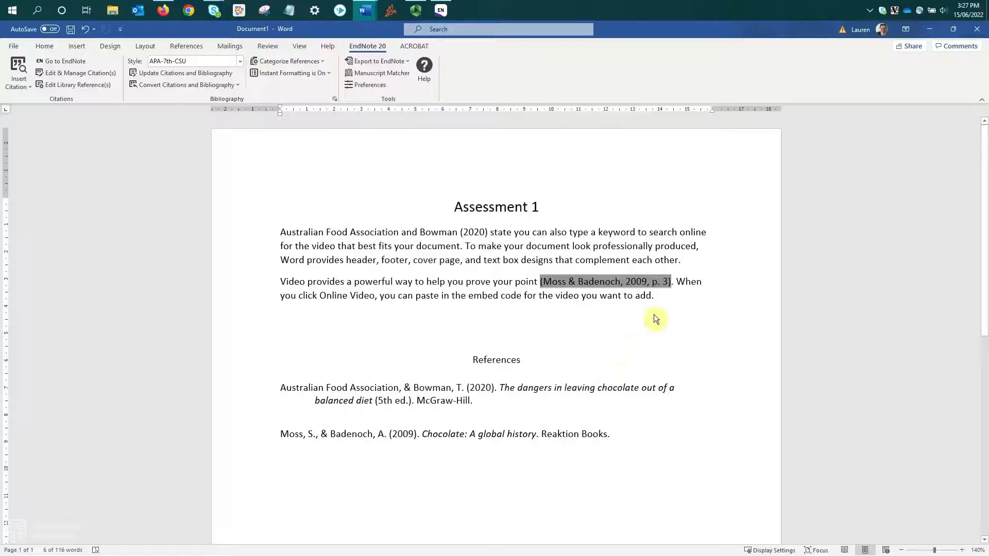
pyautogui.moveTo(662, 297)
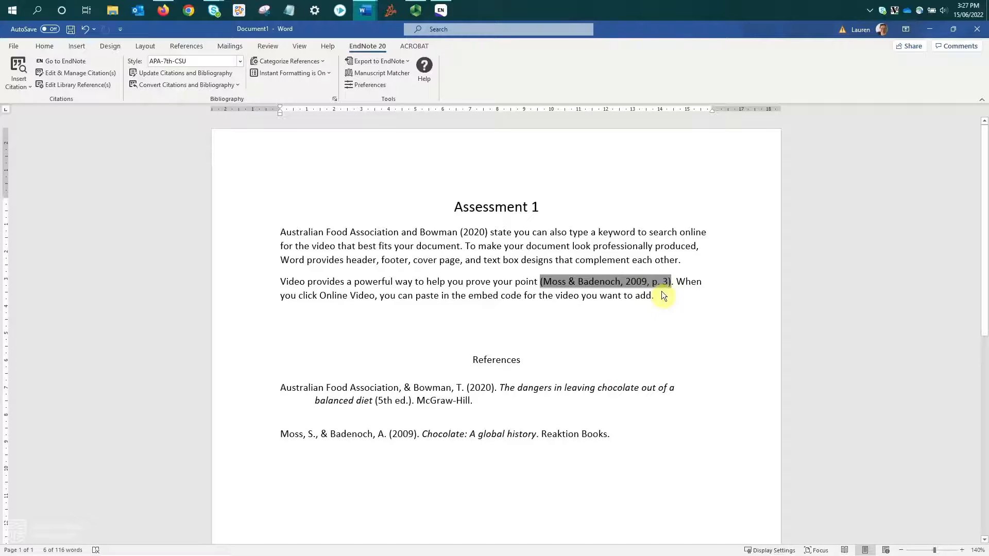
pyautogui.moveTo(669, 297)
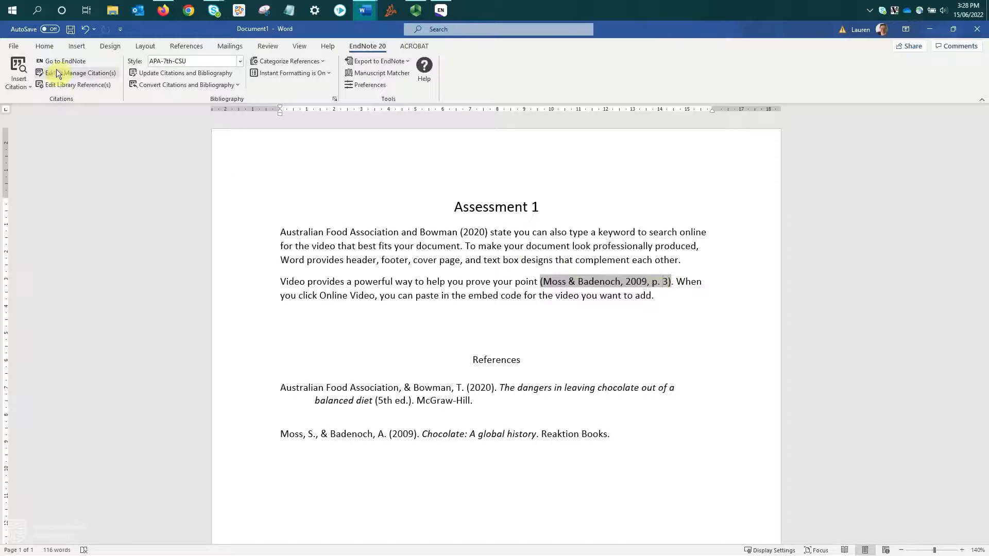
# Change the Moss, 2009 citation's Pages value to 3-4 and apply it.
pyautogui.click(82, 73)
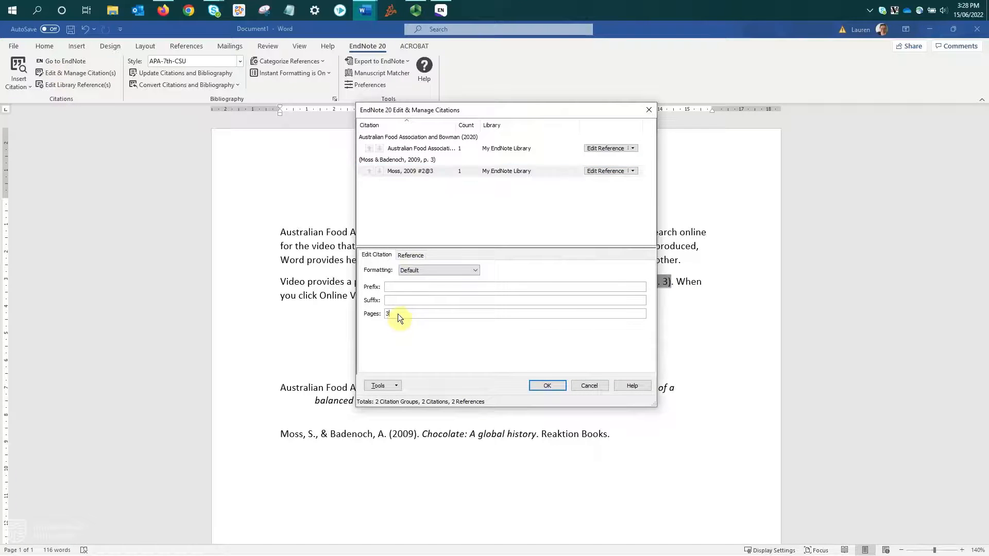
pyautogui.write('-4')
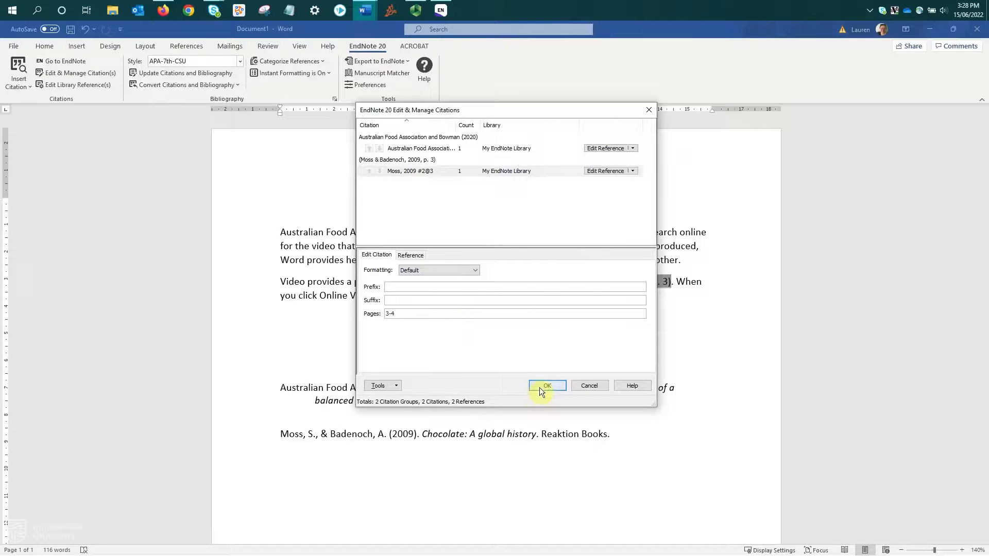
pyautogui.click(546, 385)
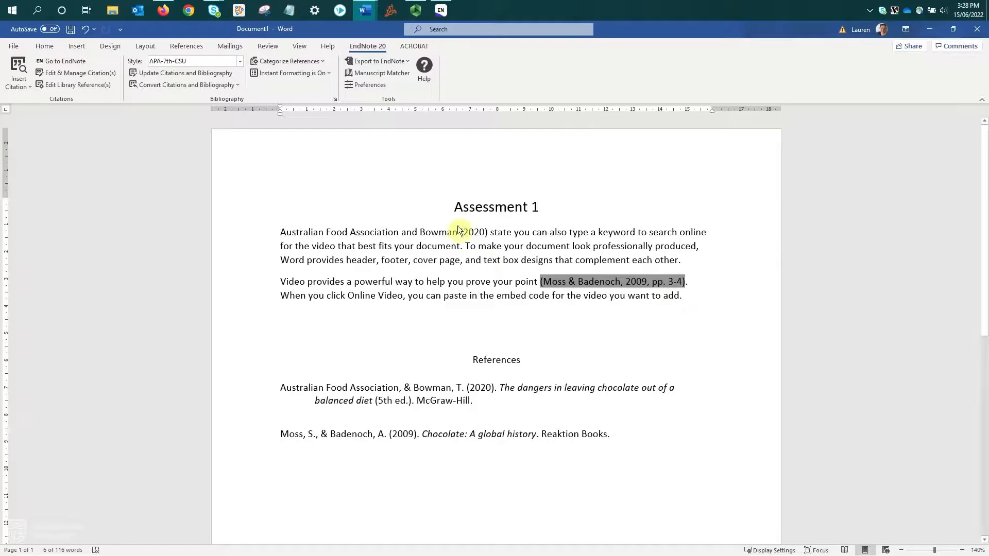
# Select the Australian Food Association and Bowman (2020) citation.
pyautogui.click(382, 231)
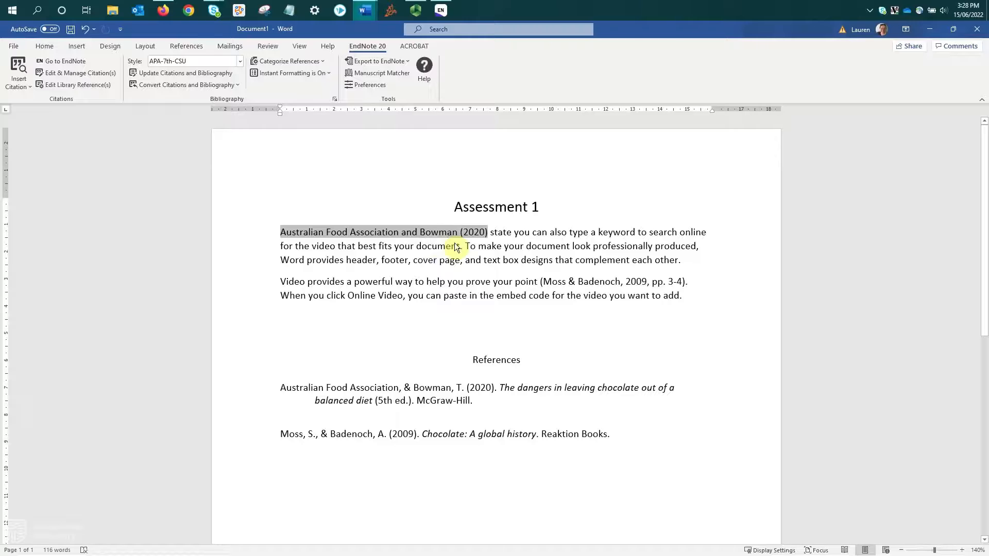
pyautogui.moveTo(458, 21)
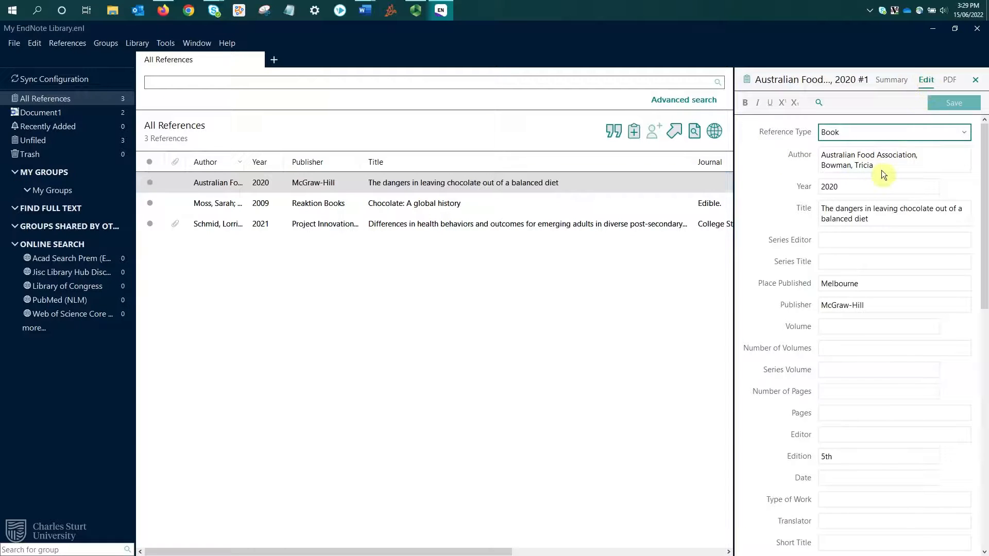
# Correct the author Bowman to Bowmen in EndNote, save, and return to Word.
pyautogui.click(883, 160)
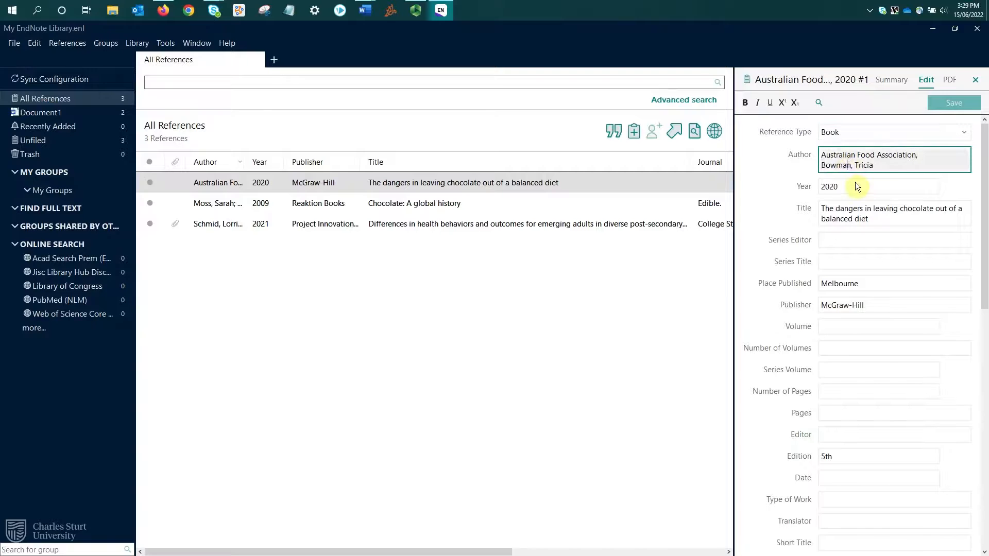
pyautogui.write('e')
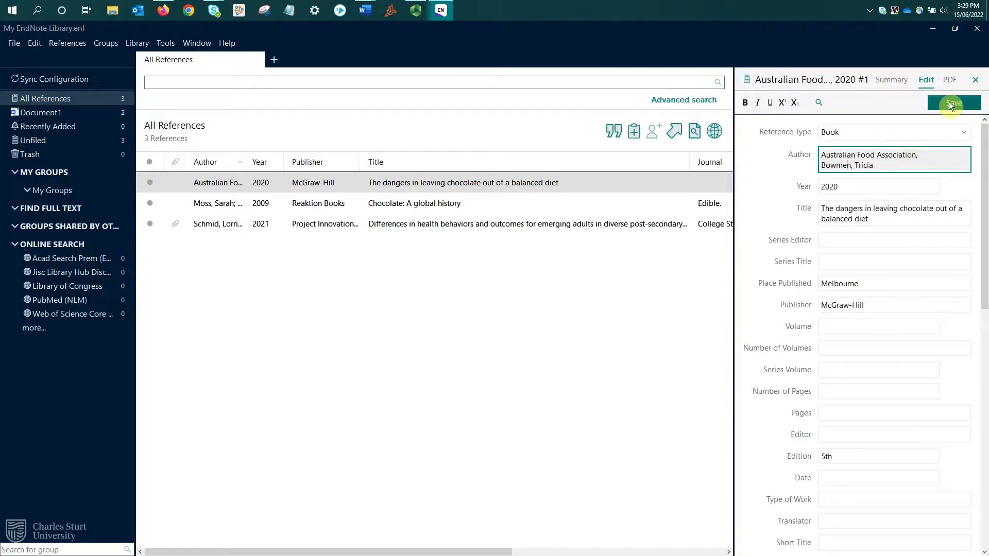
pyautogui.click(954, 103)
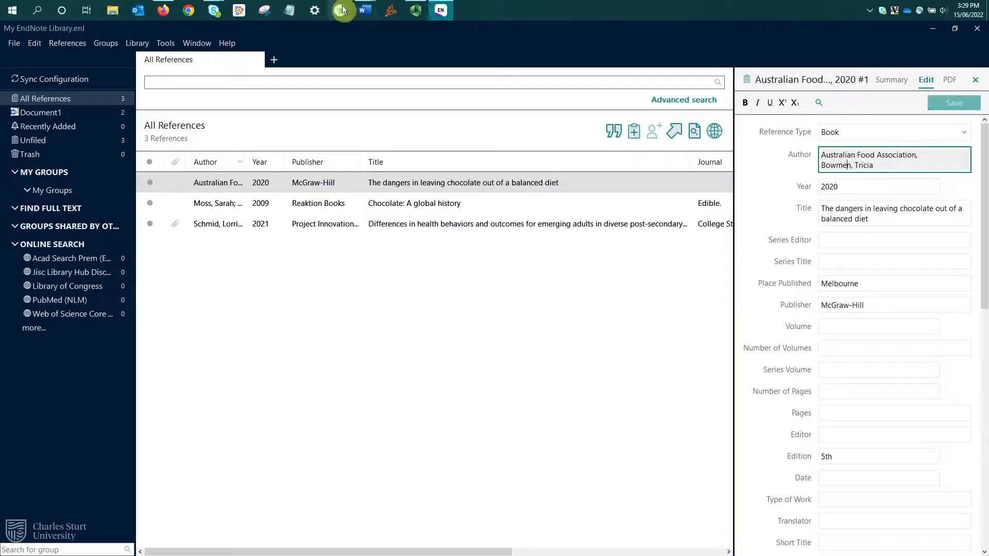
pyautogui.click(364, 11)
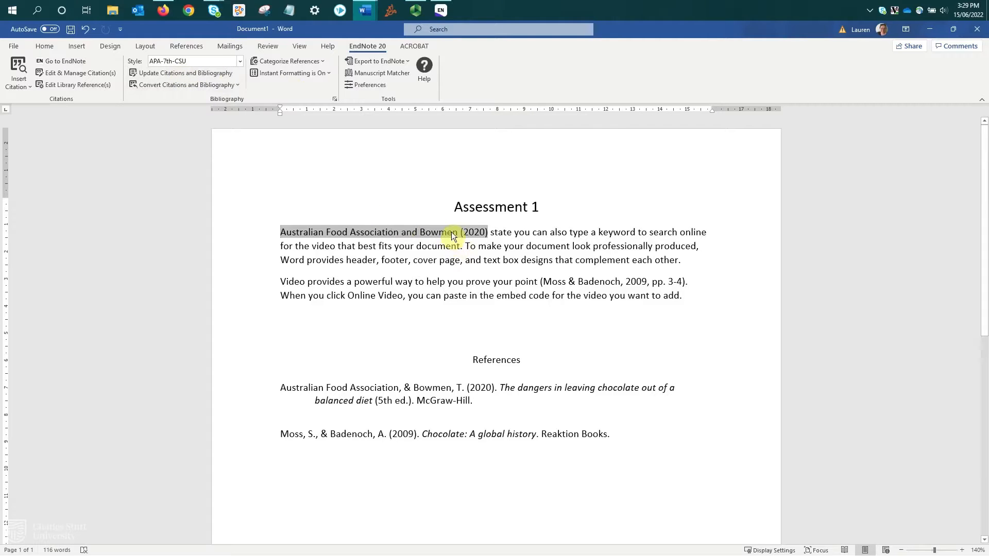
pyautogui.moveTo(452, 360)
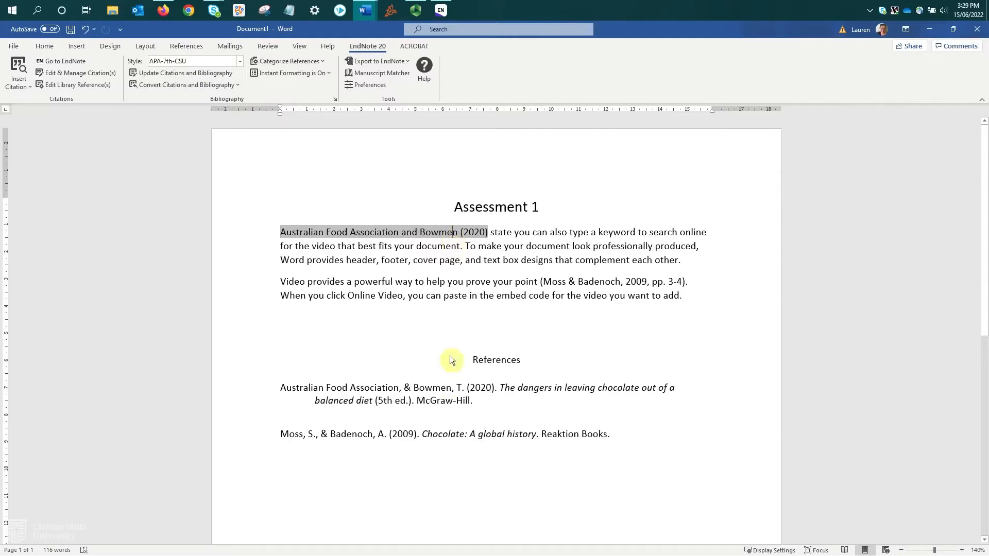